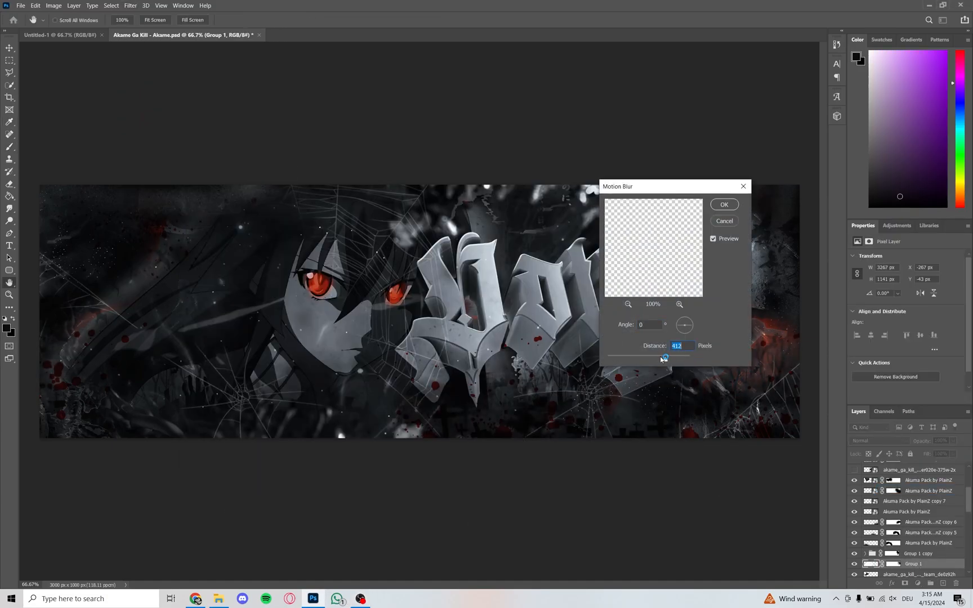
Select Group 11 among the Akuma Pack overlay layers
click(724, 205)
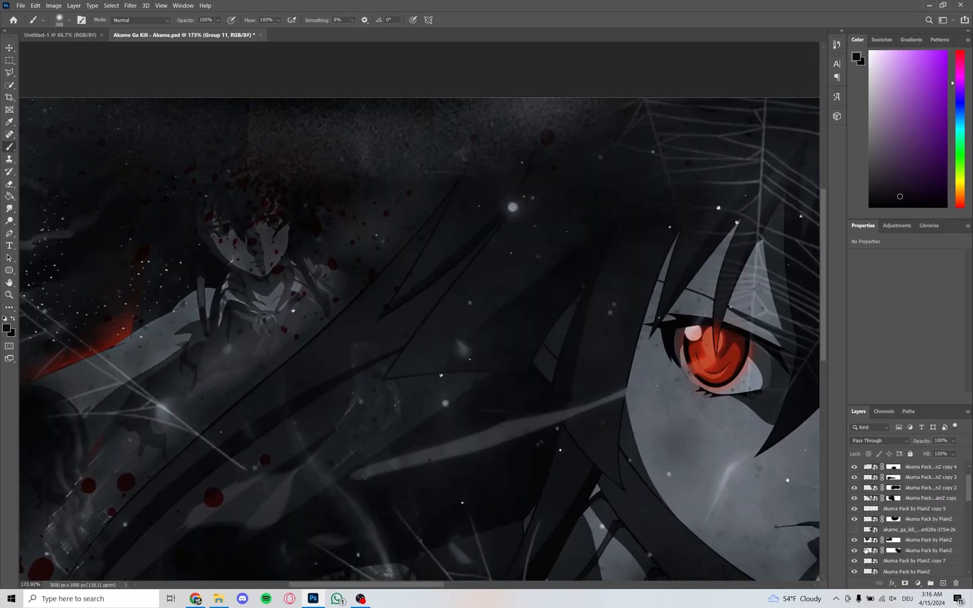
Use the top menu to start building the red panel behind the lettering
click(130, 5)
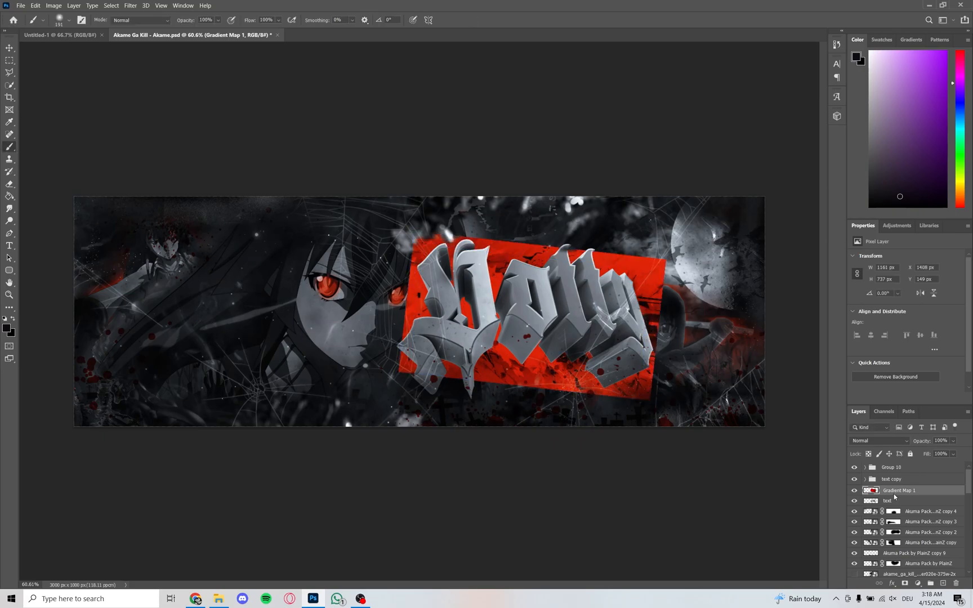
Give the text copy group a red Outer Glow and Drop Shadow
click(878, 440)
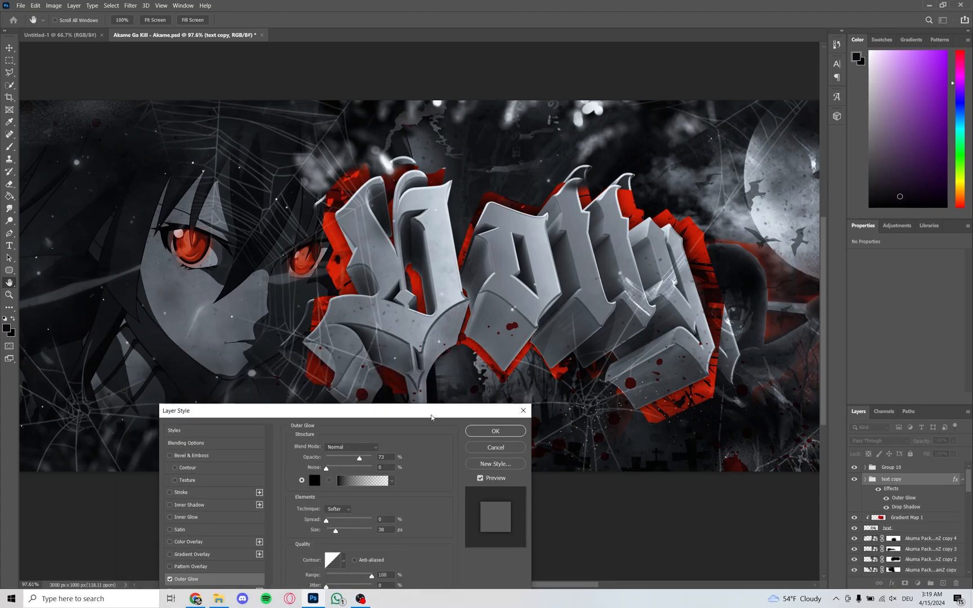
click(495, 431)
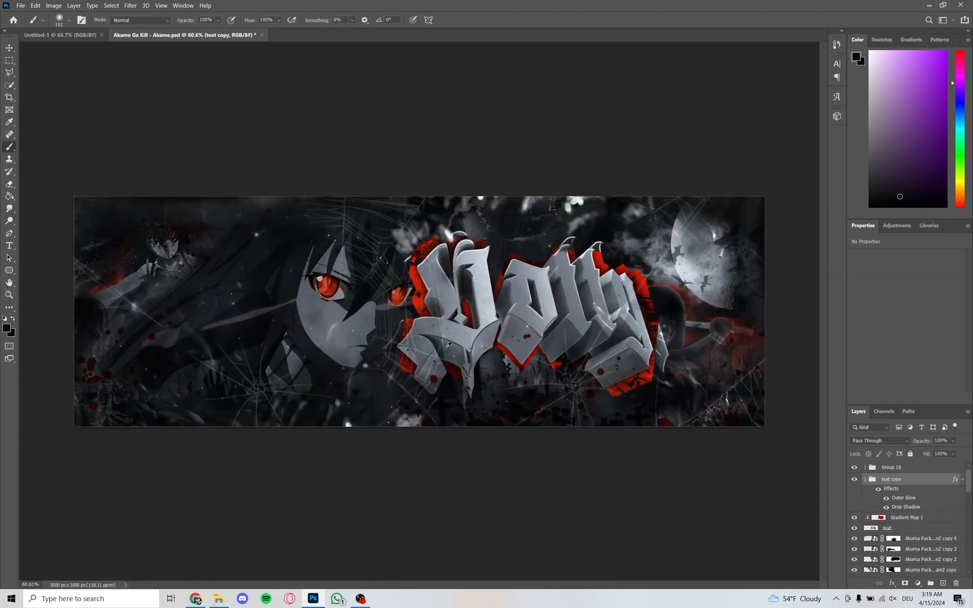
Add an Exposure adjustment at +0.76 and duplicate Gradient Map 1
click(917, 507)
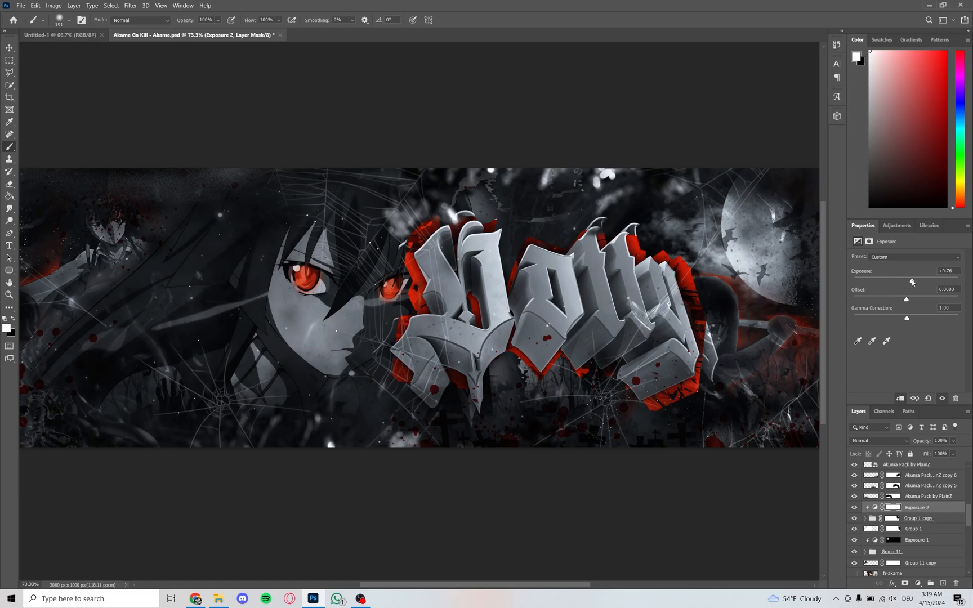
click(919, 541)
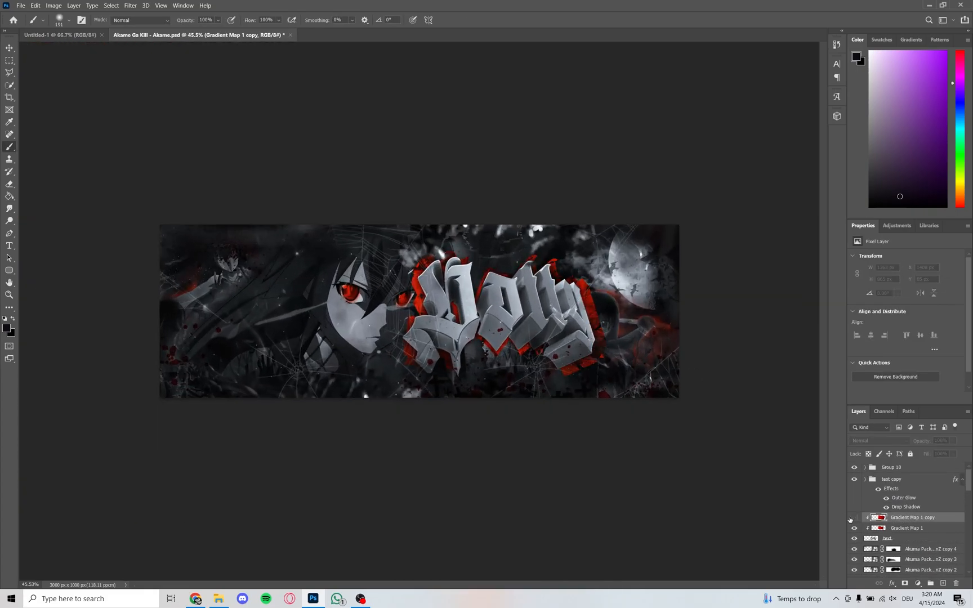
Add vertical 'Akame' and 'Dotty' text, then paste アカメが斬る copied from Chrome
click(10, 245)
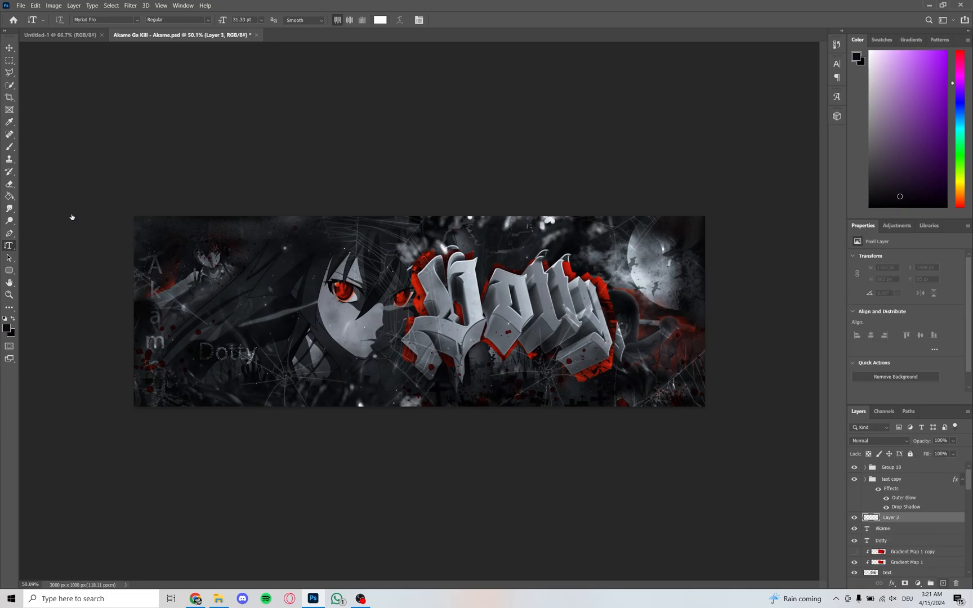
click(196, 599)
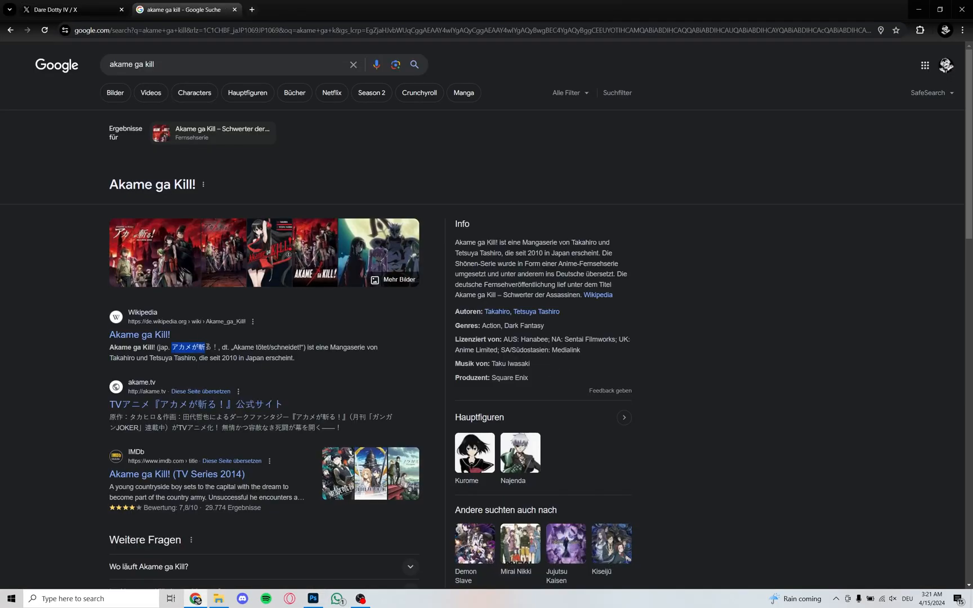
click(312, 598)
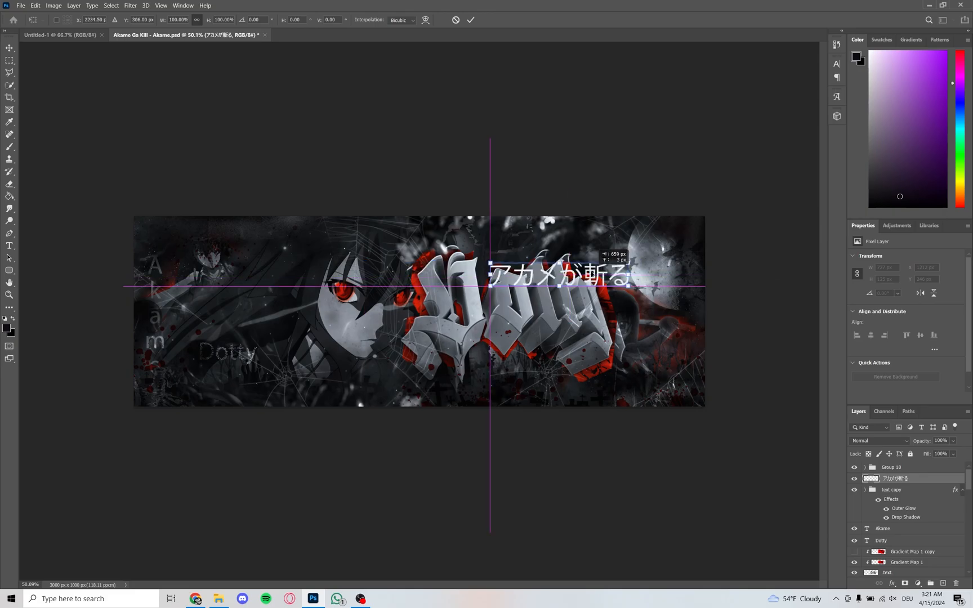